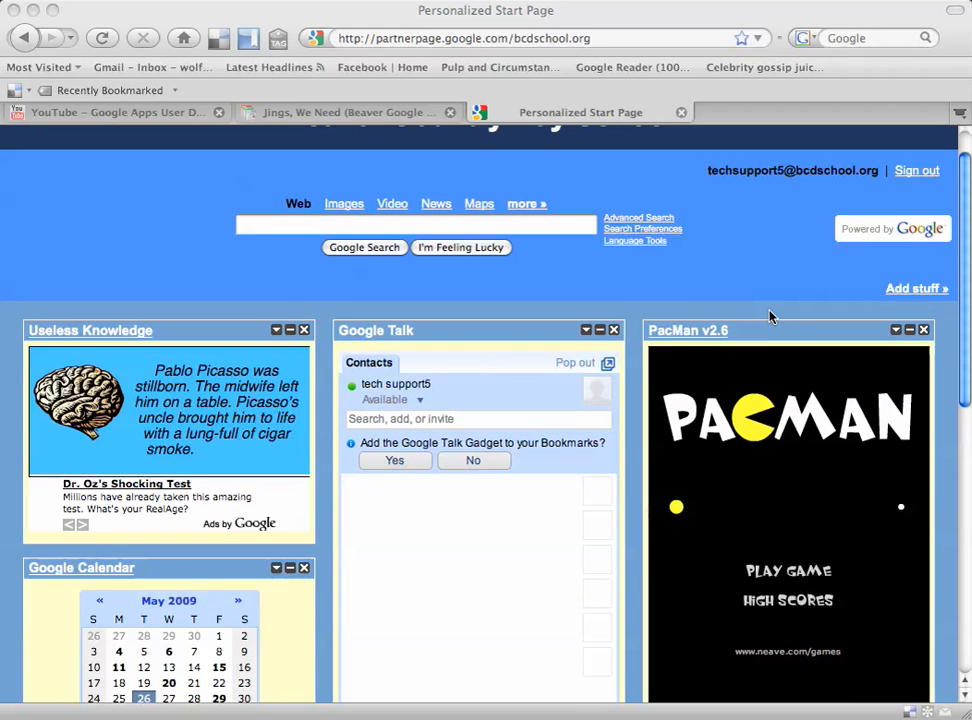
{"action": "scroll", "scroll_direction": "down", "scroll_amount": 3}
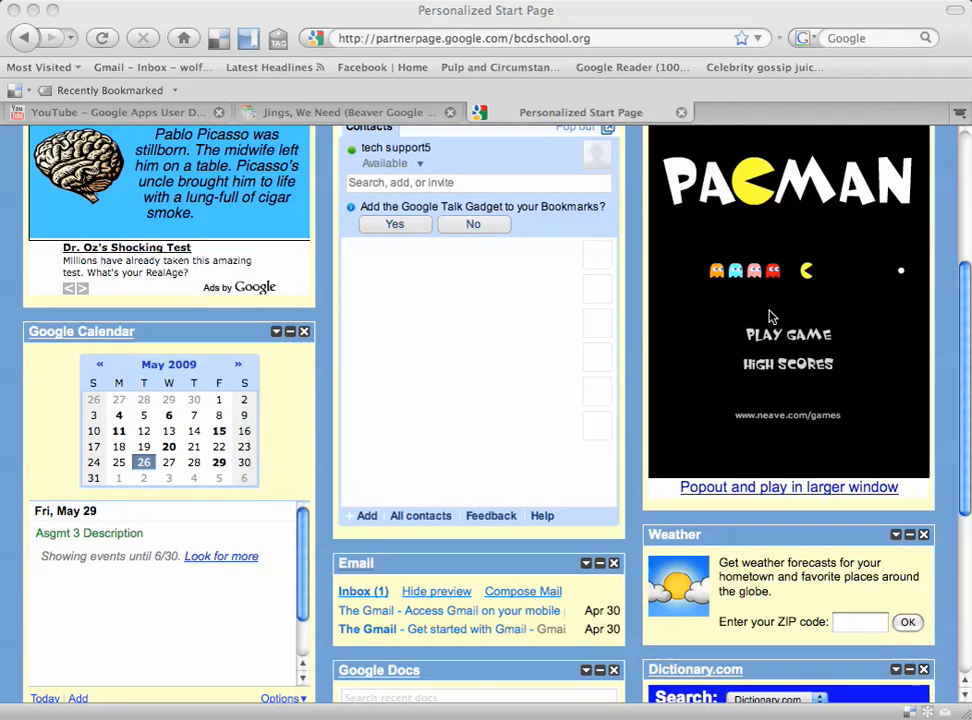
{"action": "scroll", "scroll_direction": "down", "scroll_amount": 3}
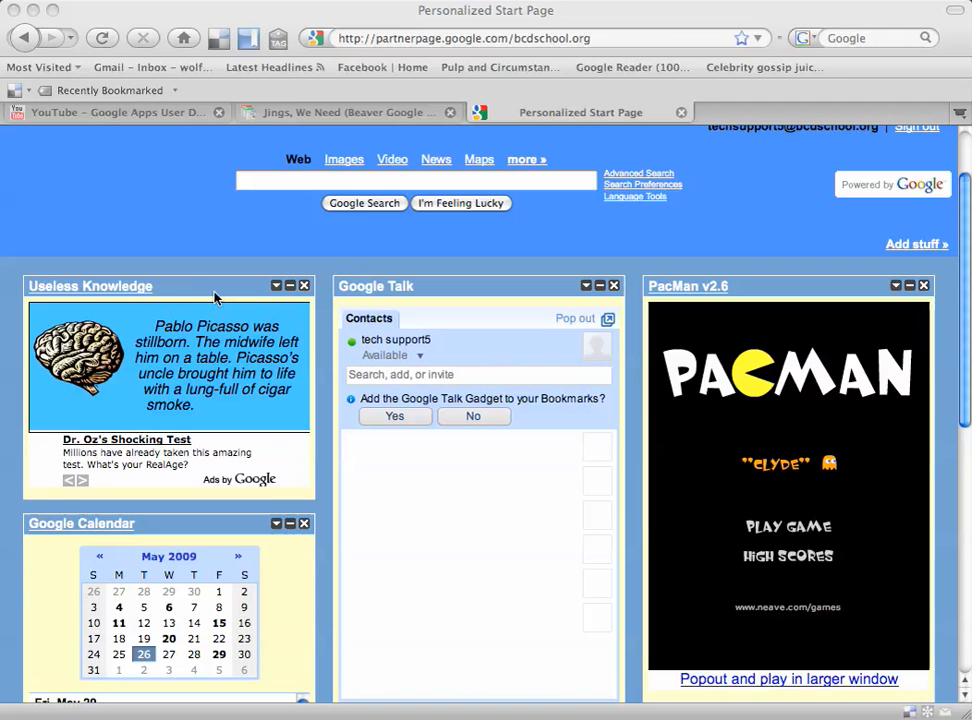
{"action": "scroll", "scroll_direction": "down", "scroll_amount": 3}
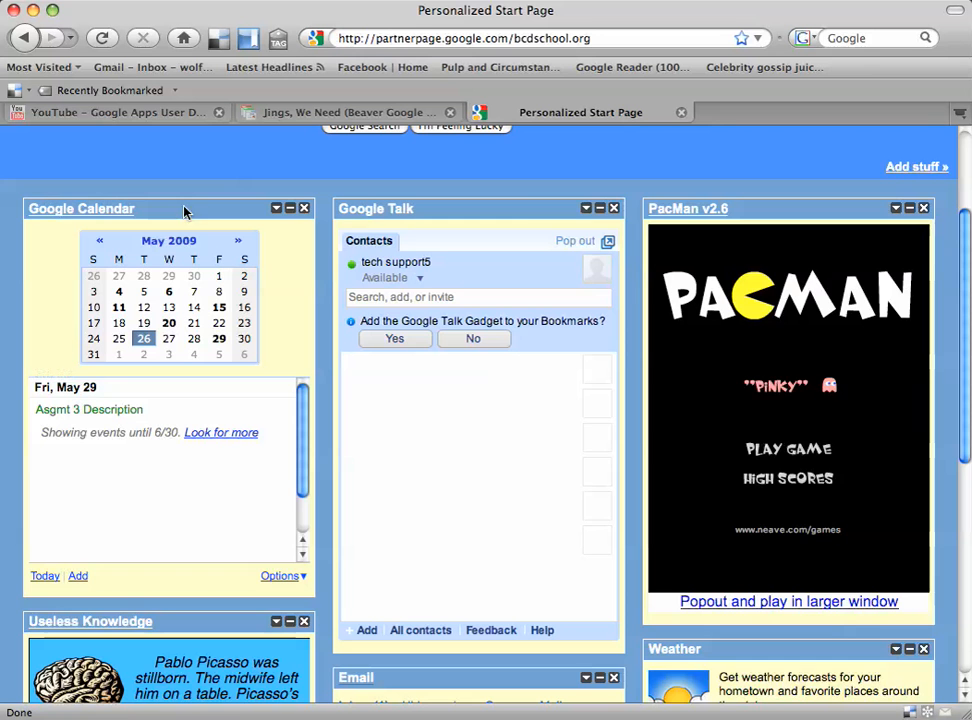
{"action": "scroll", "scroll_direction": "down", "scroll_amount": 3}
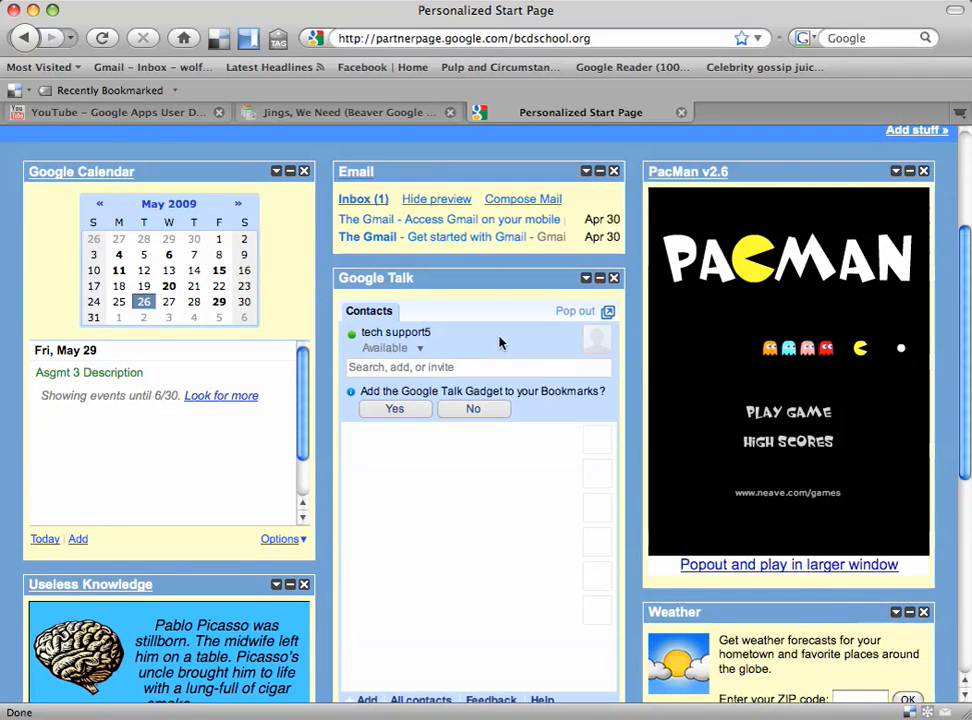
{"action": "scroll", "scroll_direction": "down", "scroll_amount": 3}
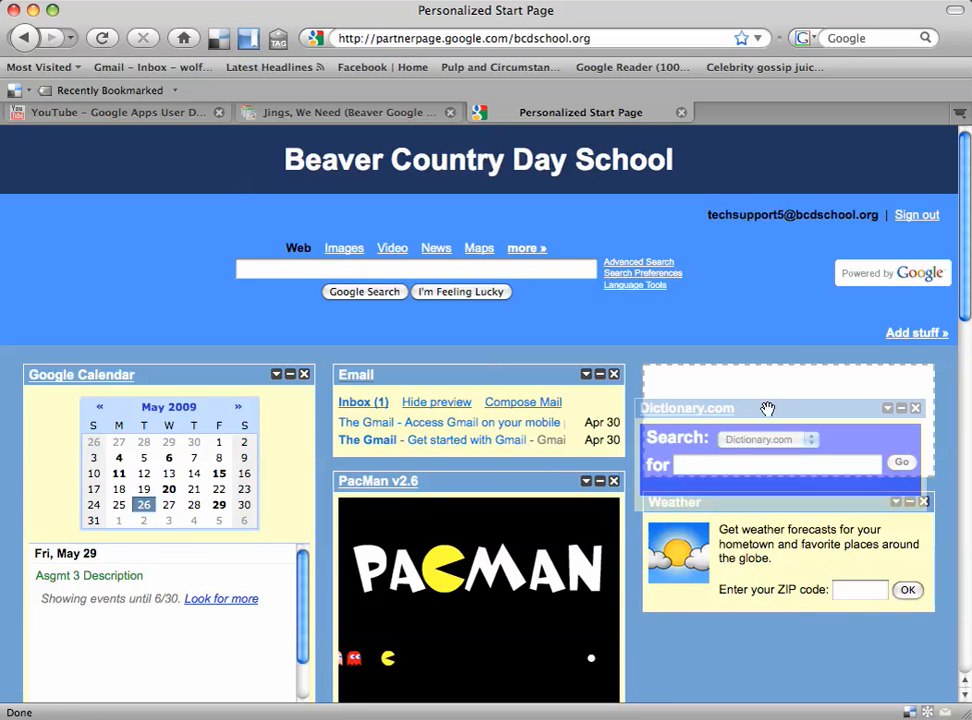
{"action": "scroll", "scroll_direction": "down", "scroll_amount": 3}
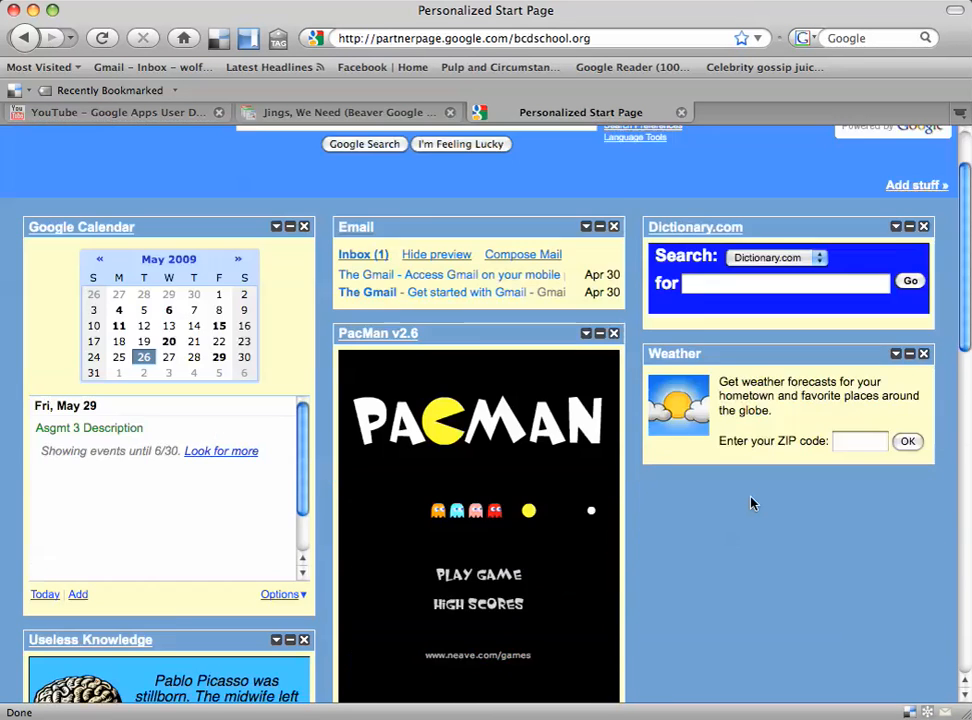
{"action": "scroll", "scroll_direction": "down", "scroll_amount": 3}
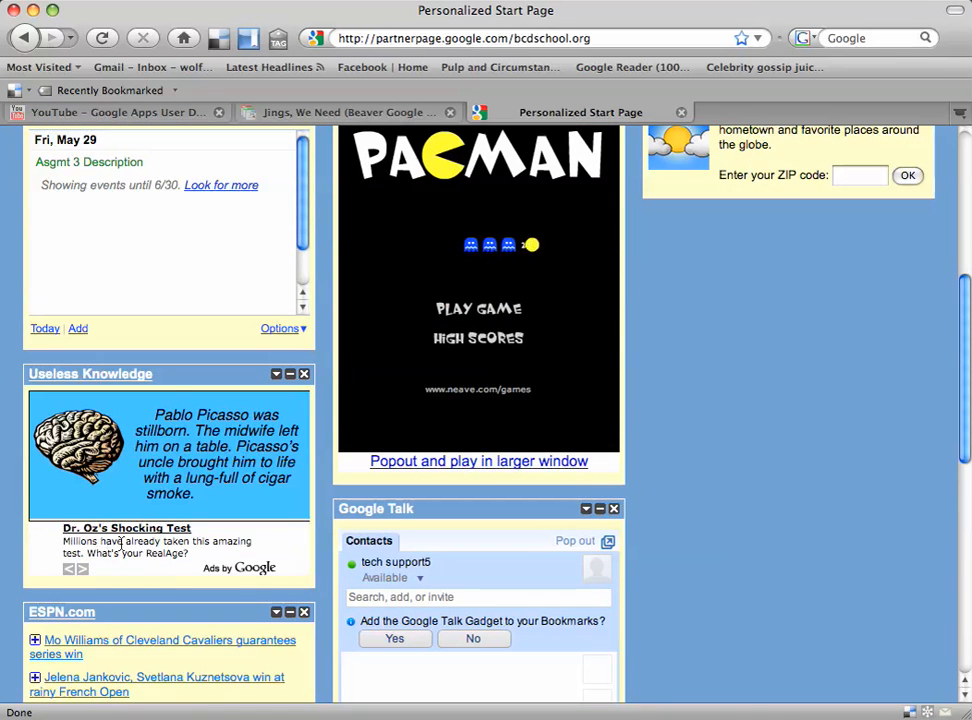